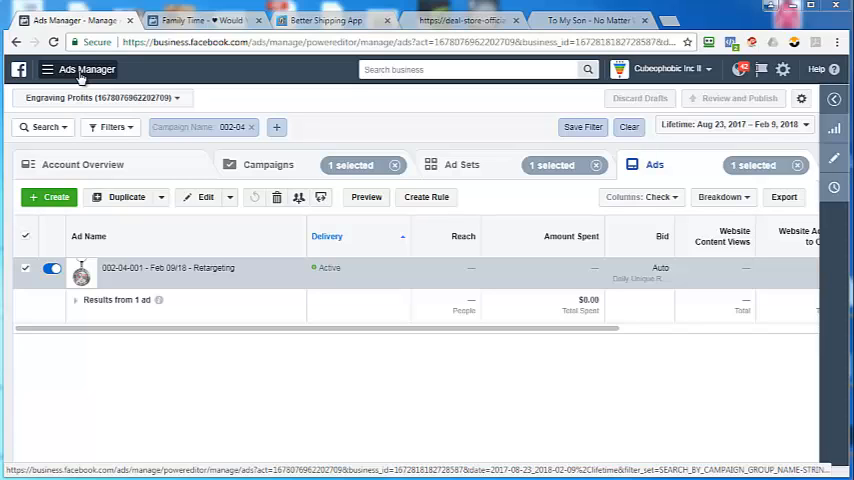
Step: Navigate from the campaign view to the Asset Library audiences list
{"action": "left_click", "coordinate": [78, 68]}
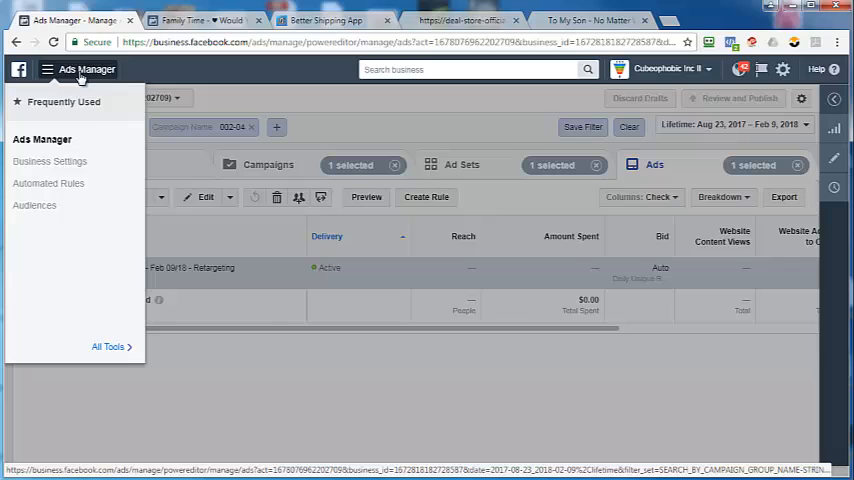
{"action": "left_click", "coordinate": [34, 204]}
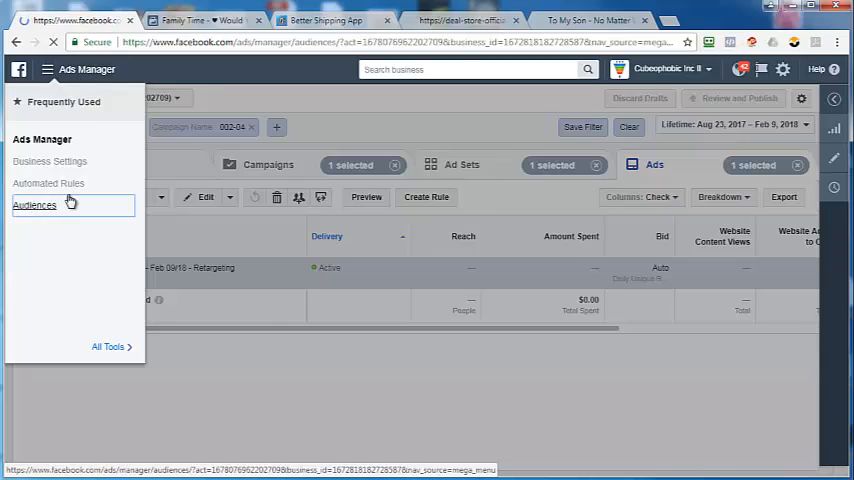
{"action": "left_click", "coordinate": [34, 204]}
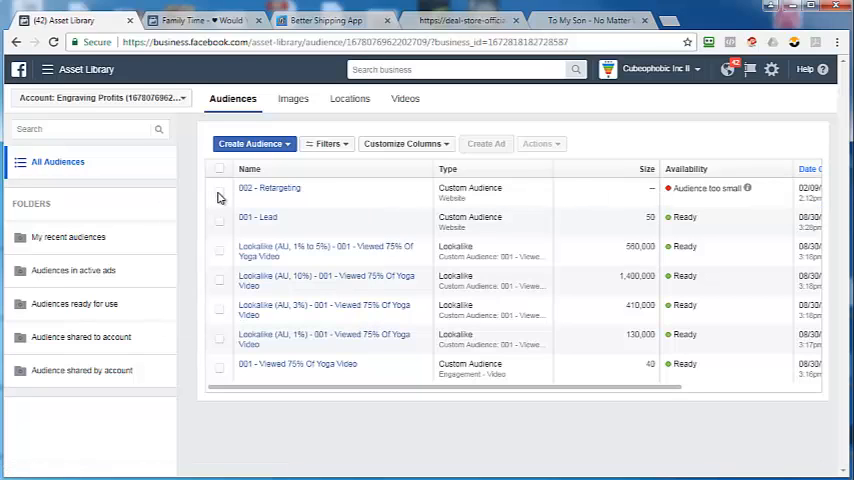
Step: Start a lookalike from 002 - Retargeting with United States as the location, size 1%
{"action": "left_click", "coordinate": [220, 192]}
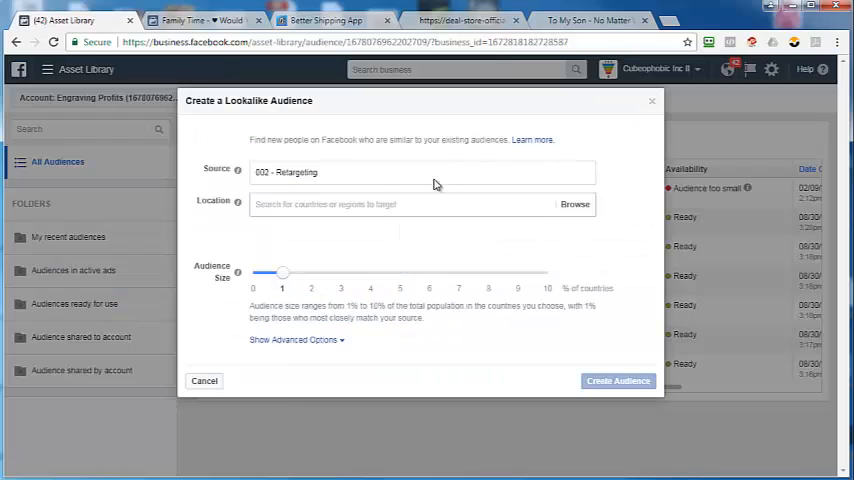
{"action": "type", "text": "u"}
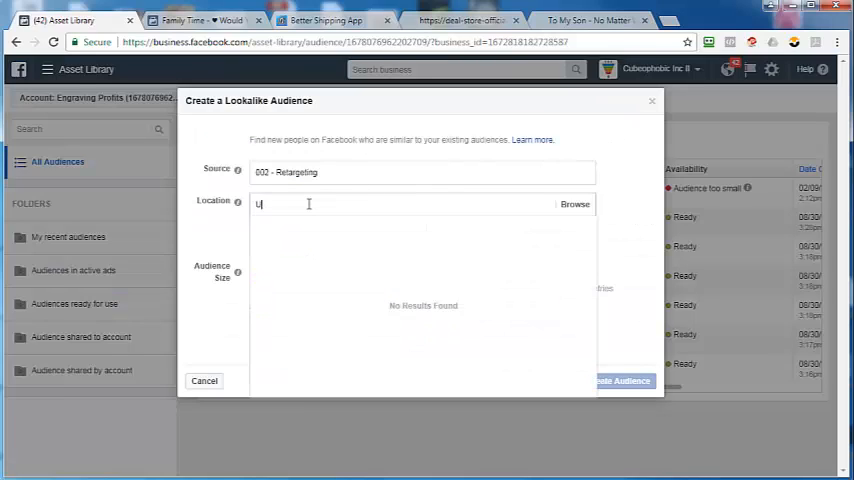
{"action": "type", "text": "United States"}
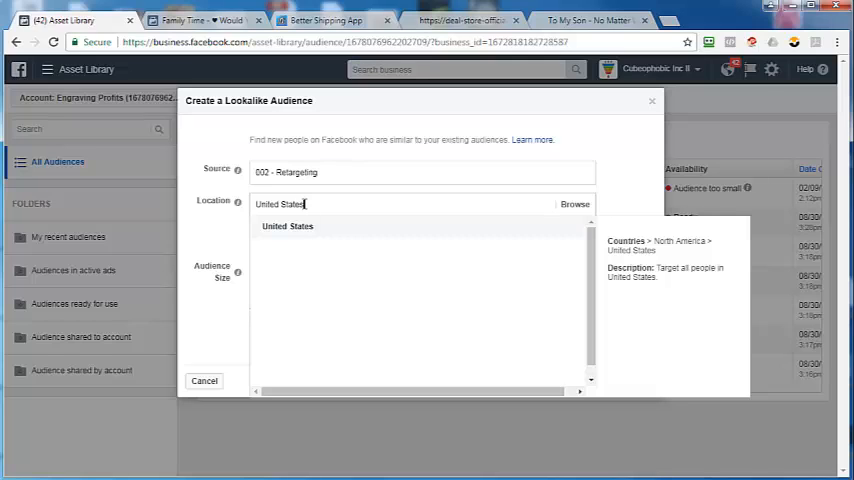
{"action": "left_click", "coordinate": [288, 226]}
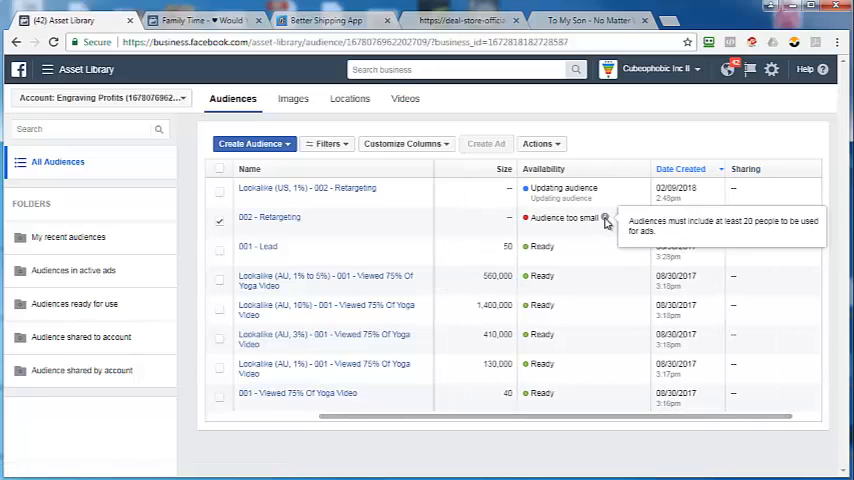
{"action": "mouse_move", "coordinate": [470, 228]}
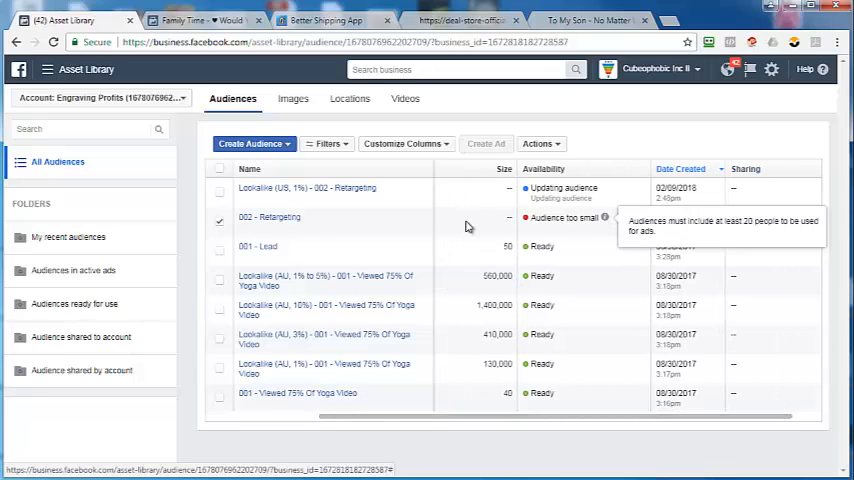
{"action": "mouse_move", "coordinate": [268, 216]}
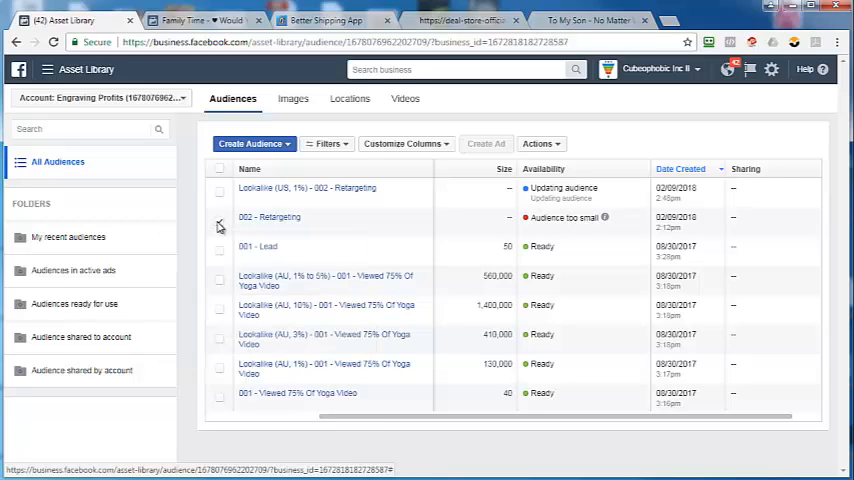
{"action": "left_click", "coordinate": [220, 220]}
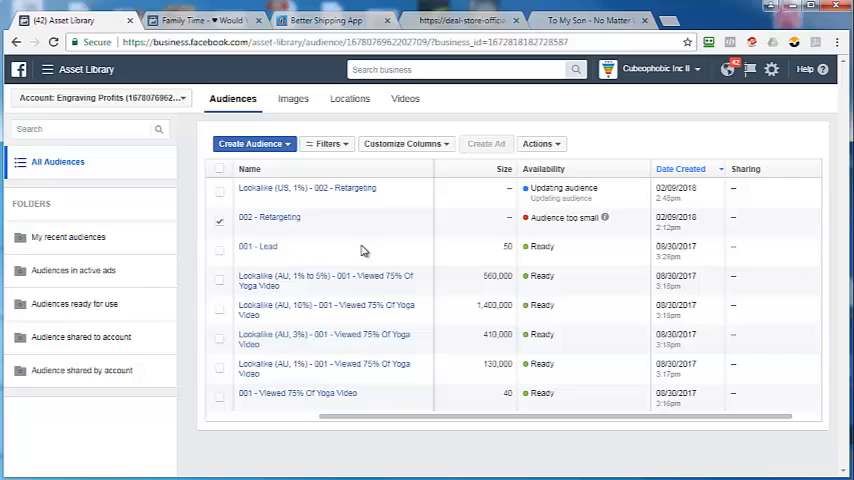
{"action": "mouse_move", "coordinate": [328, 224]}
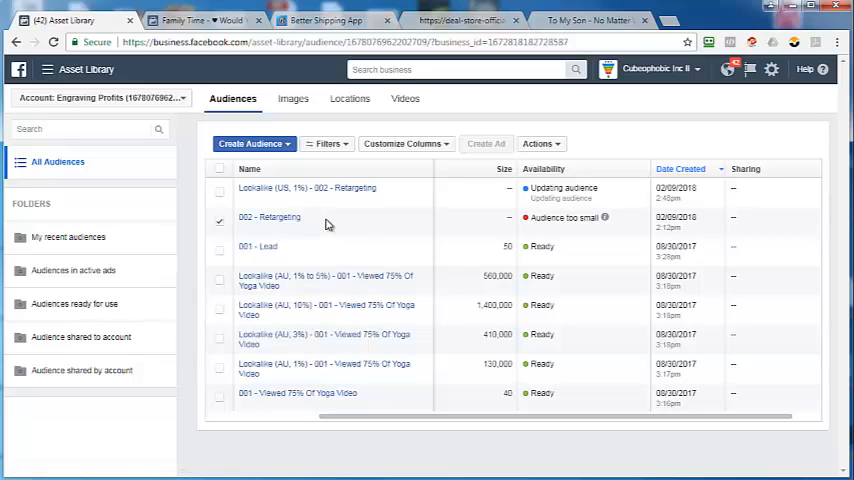
{"action": "mouse_move", "coordinate": [268, 220]}
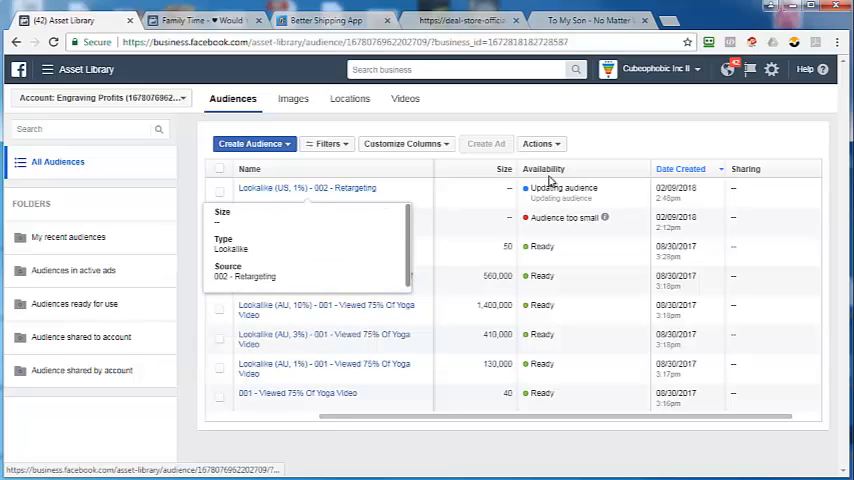
Step: Create a 3% United States lookalike audience from 002 Retargeting
{"action": "left_click", "coordinate": [538, 144]}
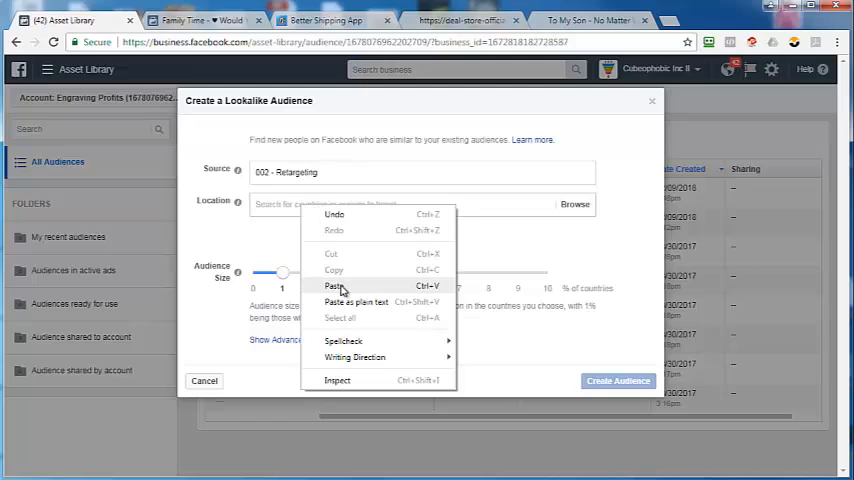
{"action": "left_click", "coordinate": [334, 286]}
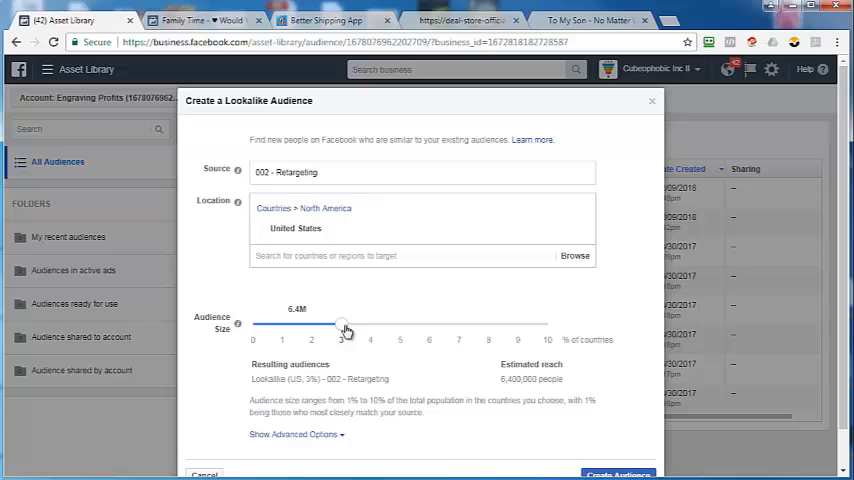
{"action": "left_click", "coordinate": [616, 472]}
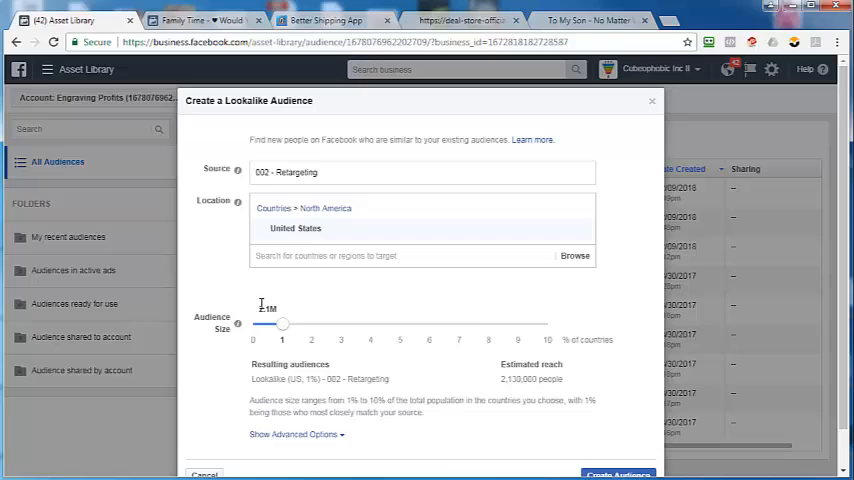
Step: Create a 10% United States lookalike audience from 002 Retargeting
{"action": "left_click_drag", "start_coordinate": [284, 324], "coordinate": [548, 324]}
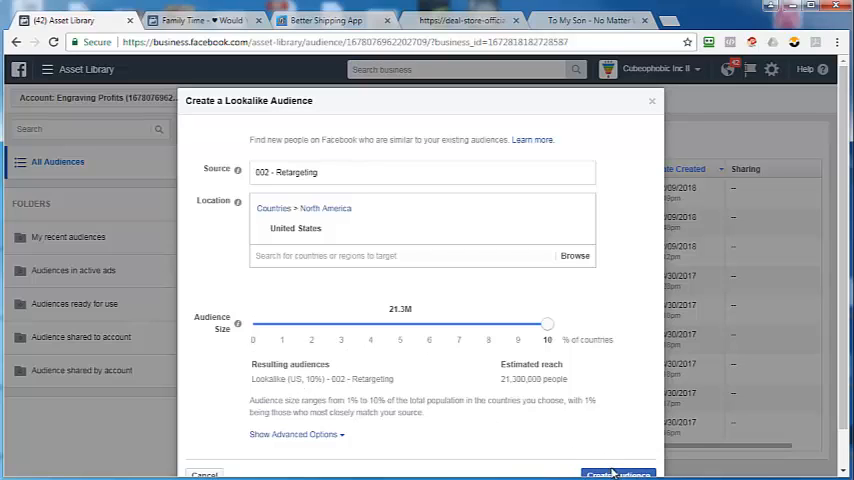
{"action": "left_click", "coordinate": [616, 474]}
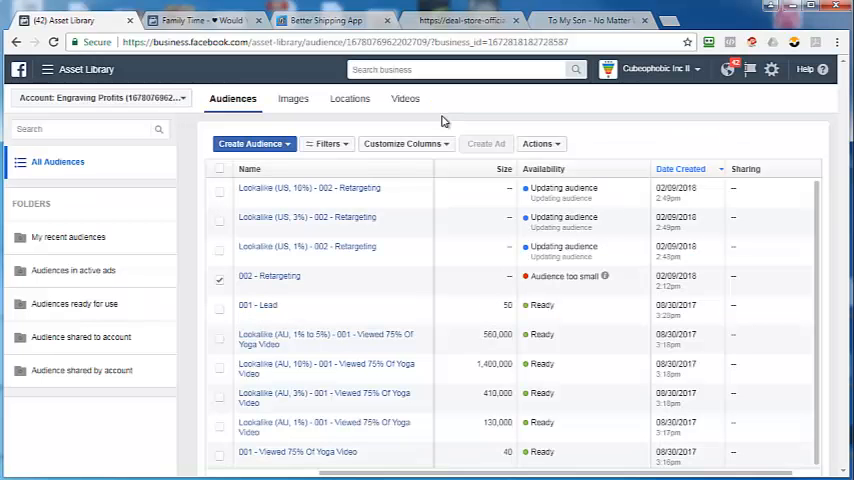
Step: Start a lookalike from 002 Retargeting with Number of audiences set to 2
{"action": "left_click", "coordinate": [540, 144]}
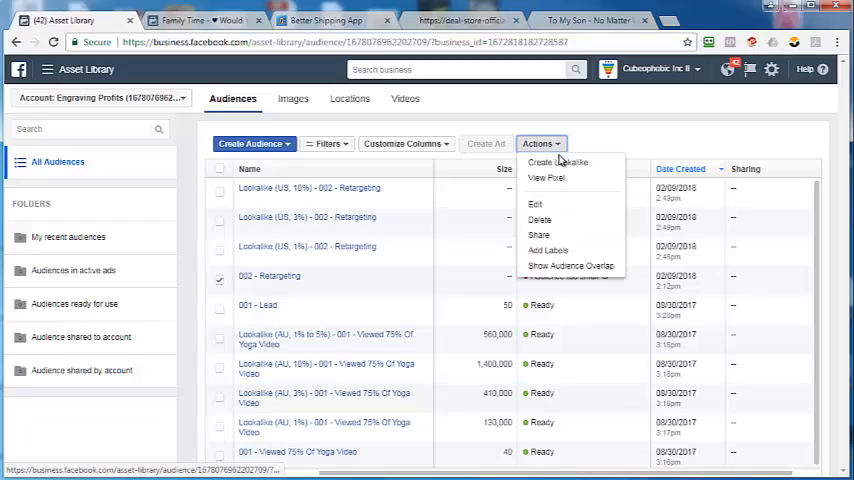
{"action": "left_click", "coordinate": [558, 162]}
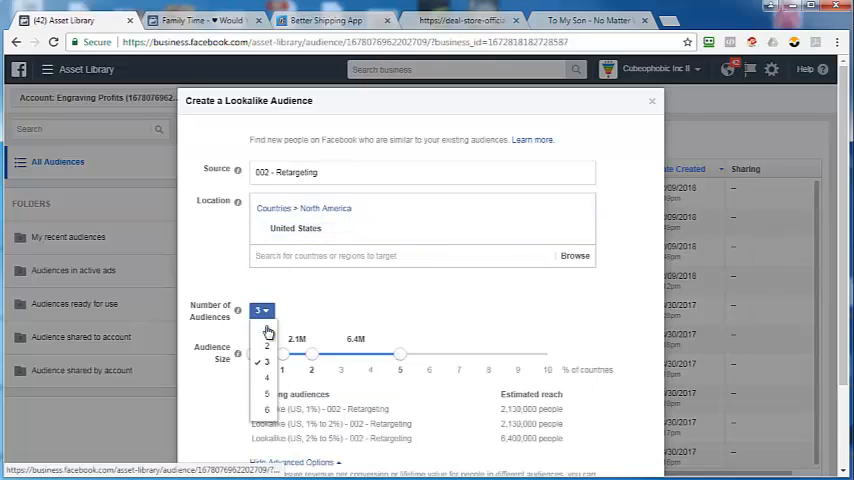
{"action": "left_click", "coordinate": [268, 346]}
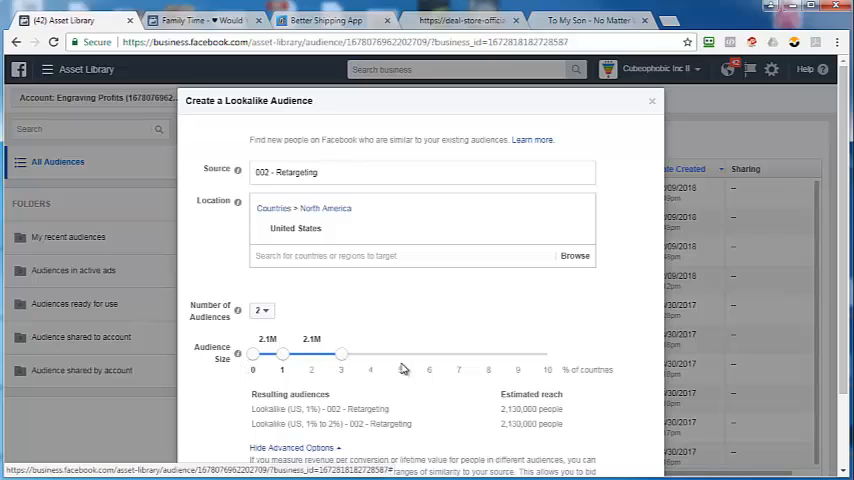
Step: Set the ranges to 1–5% and 5–10% and create both US lookalike audiences
{"action": "left_click_drag", "start_coordinate": [340, 354], "coordinate": [548, 354]}
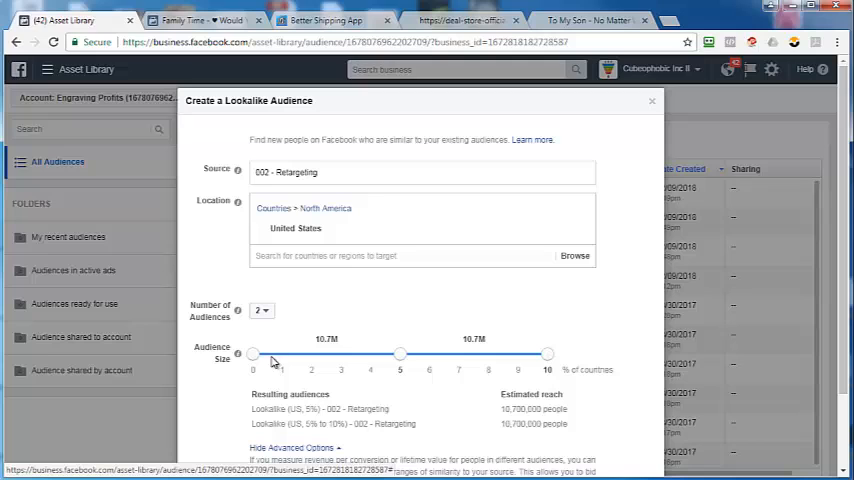
{"action": "left_click_drag", "start_coordinate": [252, 354], "coordinate": [282, 354]}
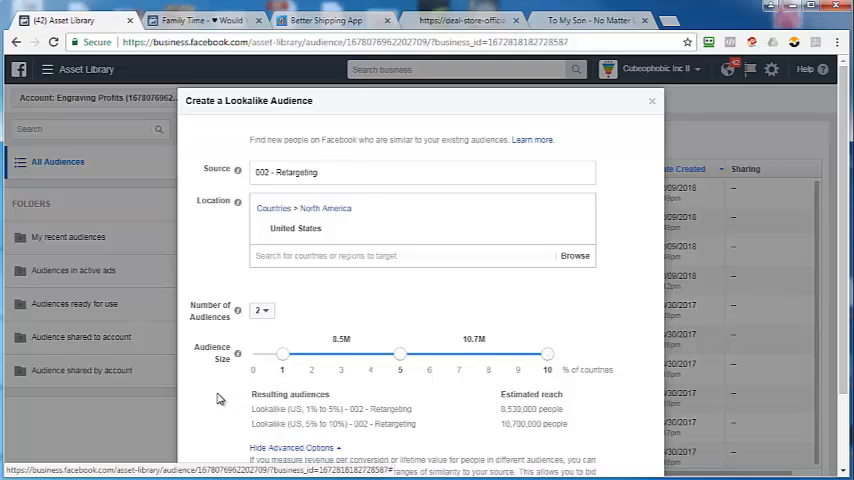
{"action": "scroll", "scroll_direction": "down", "scroll_amount": 3}
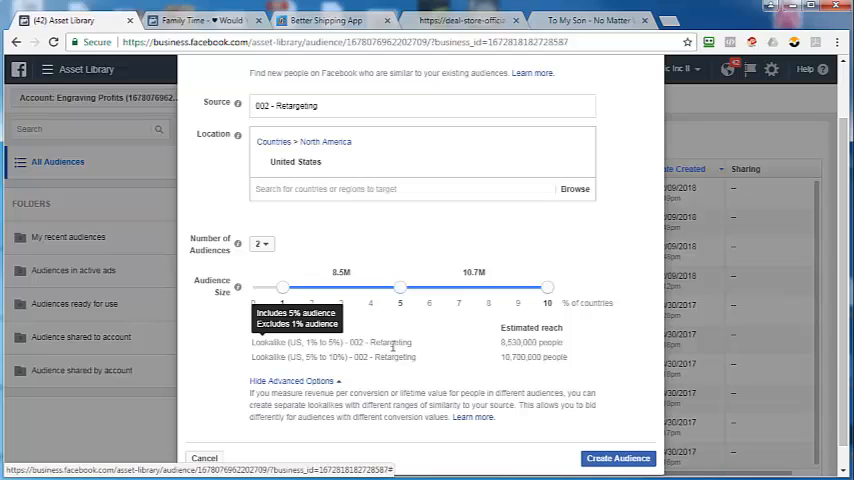
{"action": "left_click", "coordinate": [618, 458]}
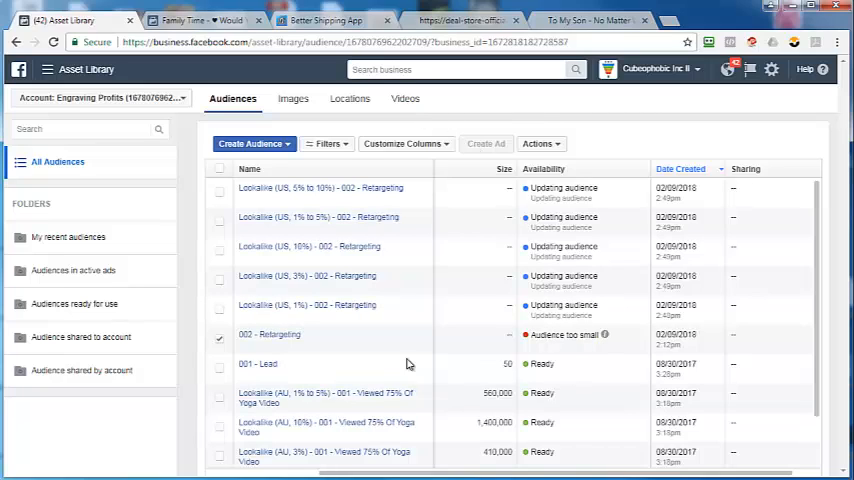
{"action": "mouse_move", "coordinate": [404, 340]}
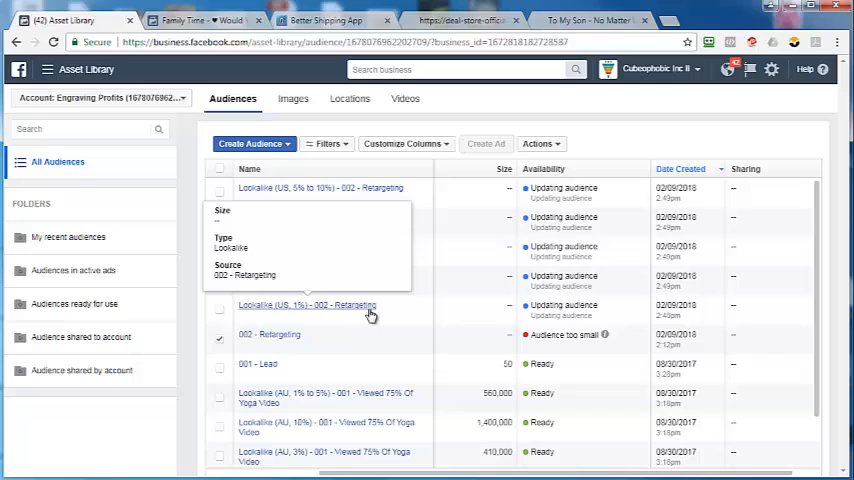
{"action": "mouse_move", "coordinate": [490, 204]}
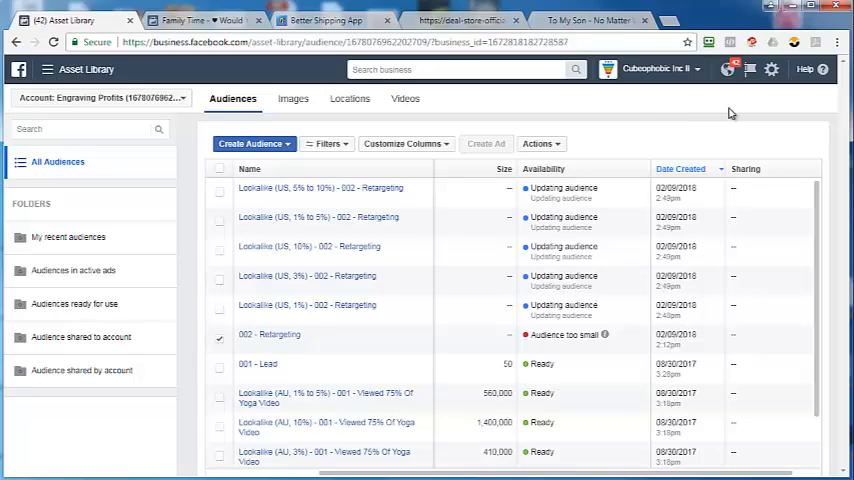
{"action": "mouse_move", "coordinate": [778, 112]}
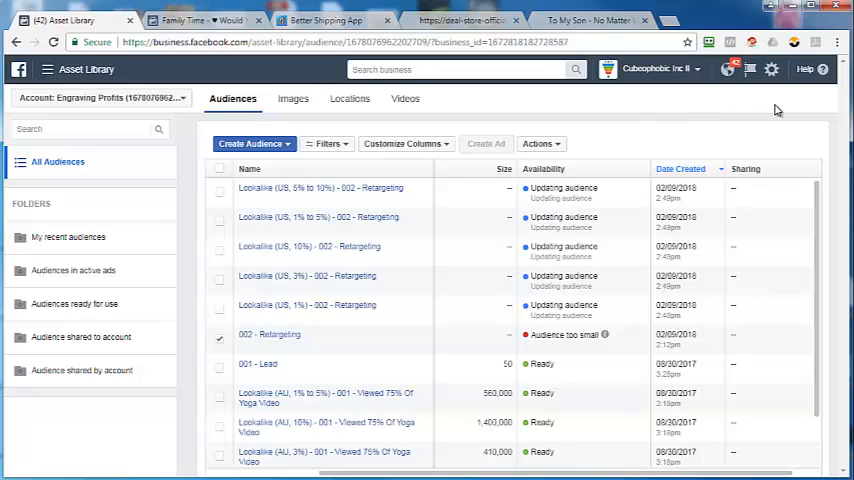
{"action": "mouse_move", "coordinate": [520, 432]}
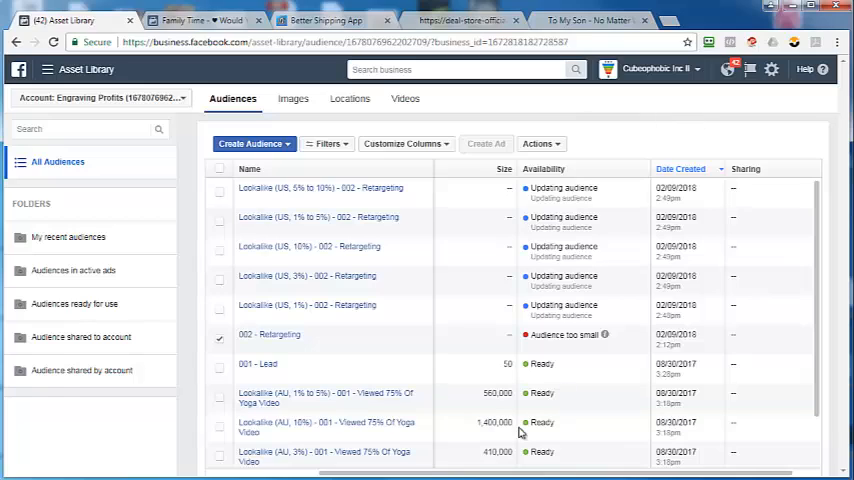
{"action": "mouse_move", "coordinate": [318, 342]}
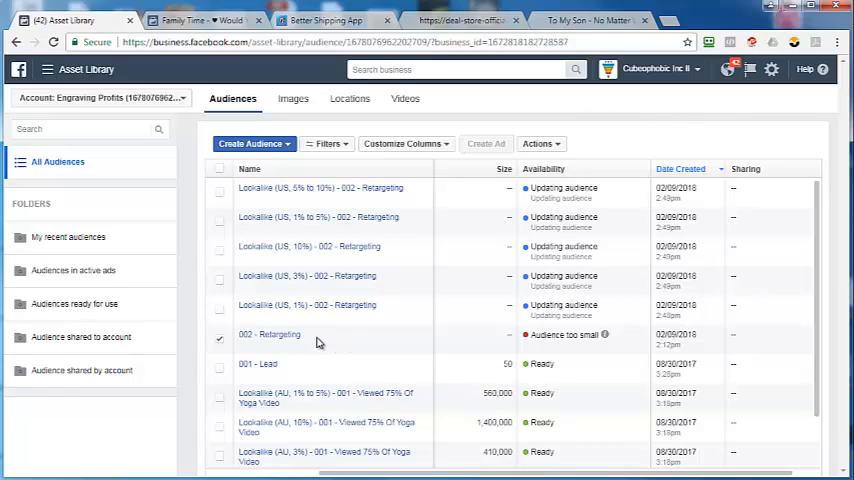
{"action": "mouse_move", "coordinate": [332, 344]}
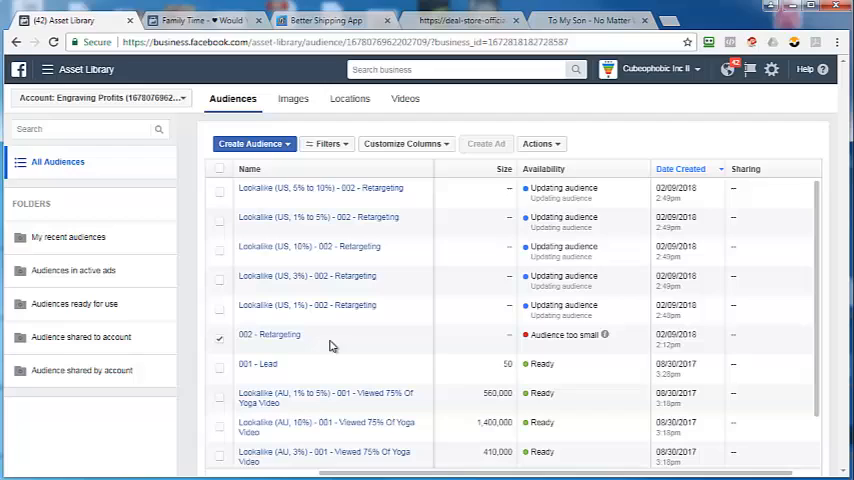
{"action": "mouse_move", "coordinate": [366, 334]}
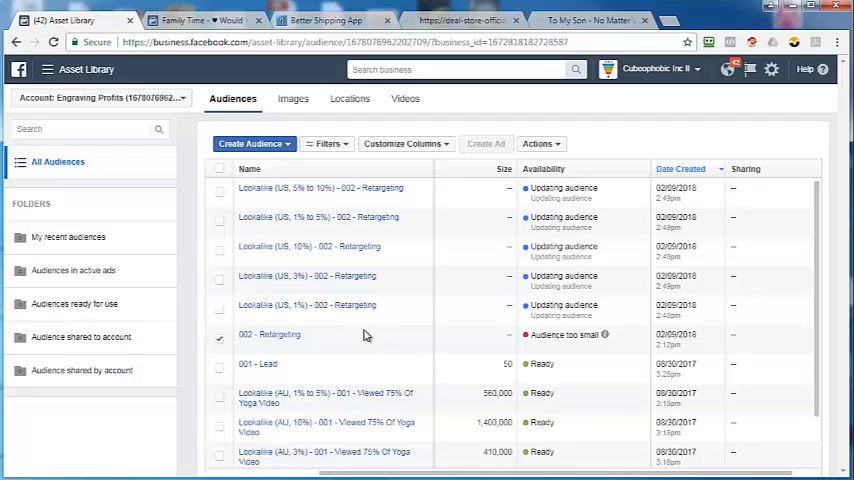
{"action": "mouse_move", "coordinate": [476, 296]}
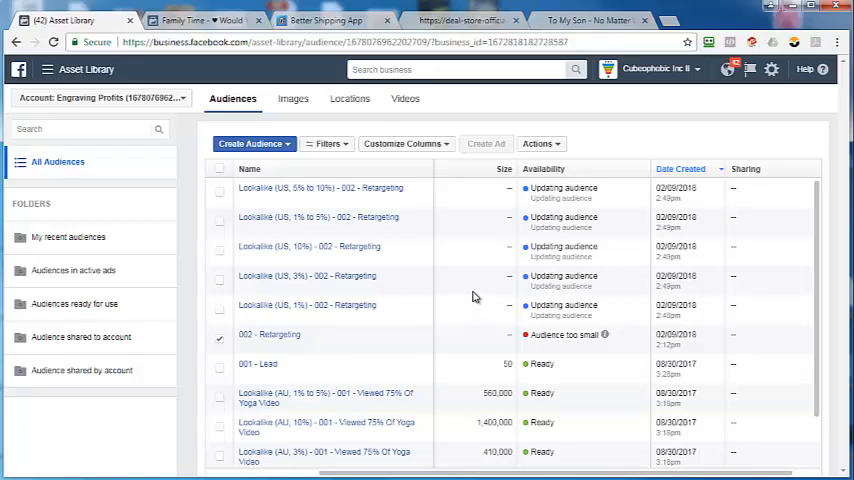
{"action": "mouse_move", "coordinate": [772, 68]}
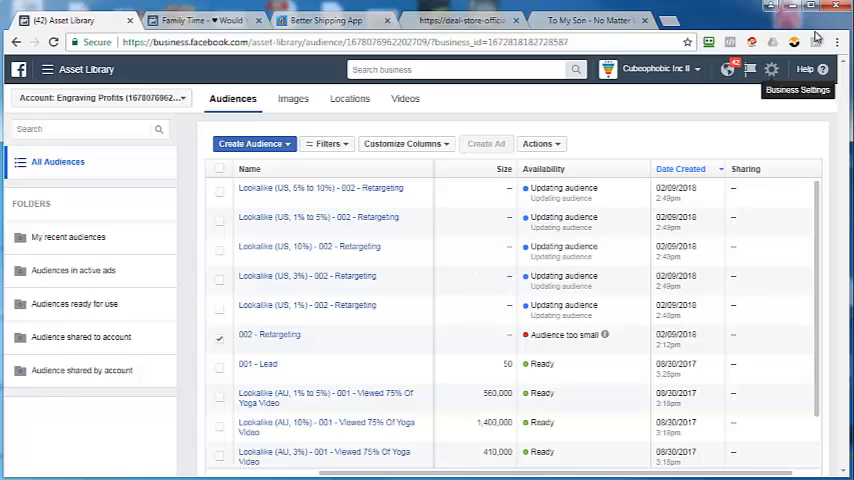
{"action": "mouse_move", "coordinate": [816, 36]}
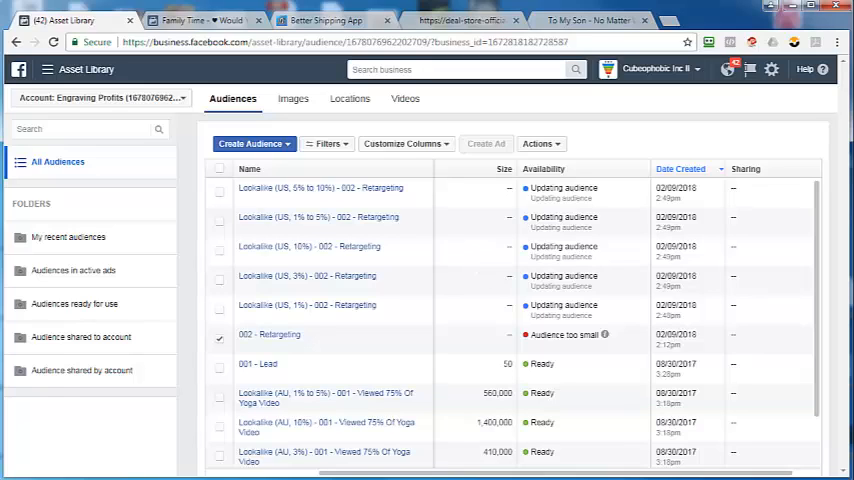